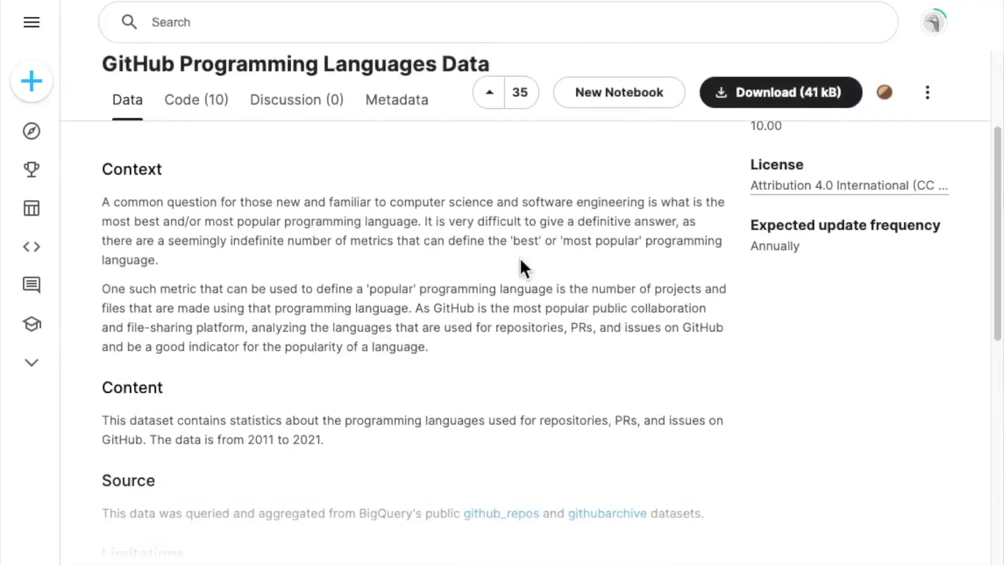
# - Scroll through the Kaggle GitHub languages dataset page and the CSV export help article
pyautogui.scroll(-3)
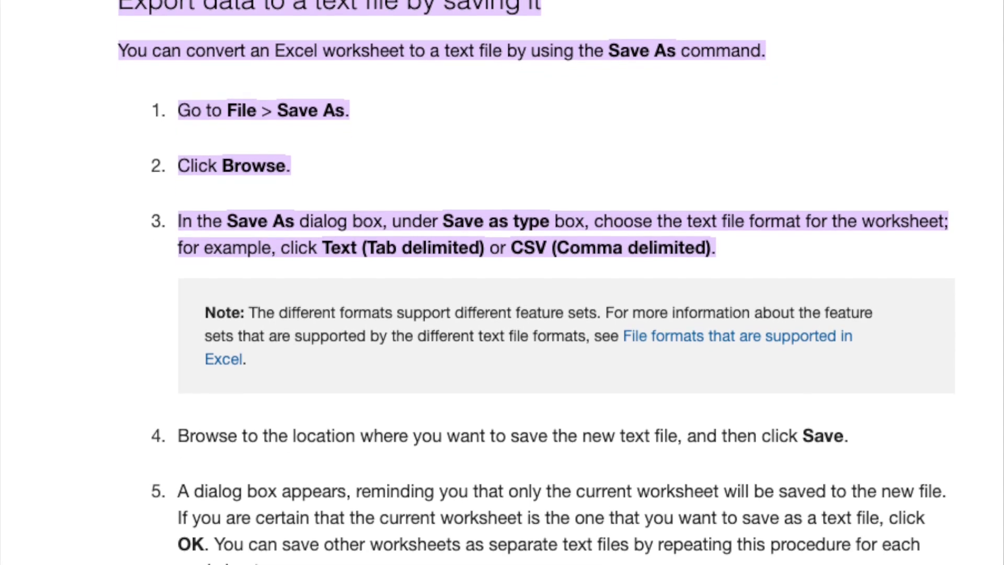
pyautogui.scroll(-3)
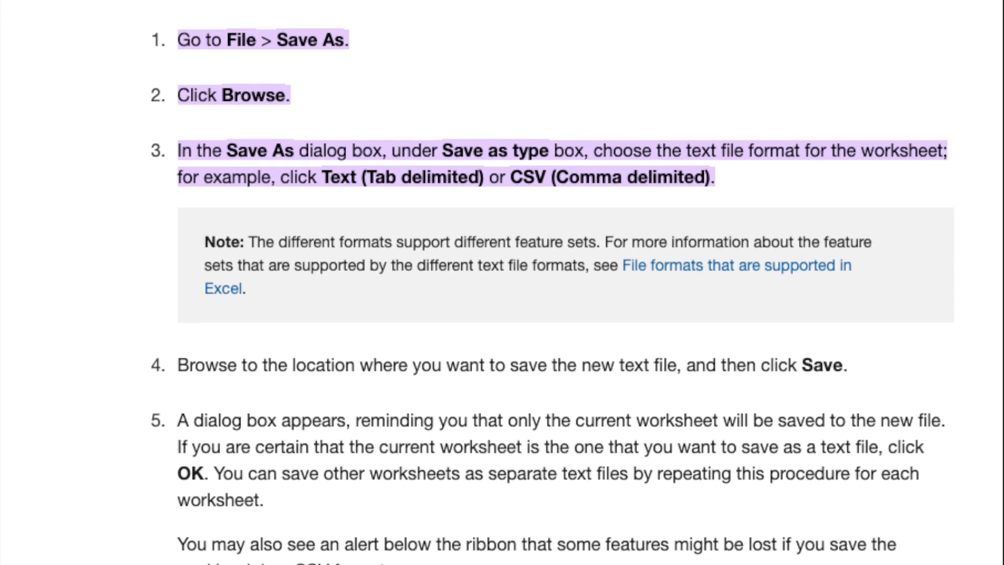
pyautogui.scroll(-3)
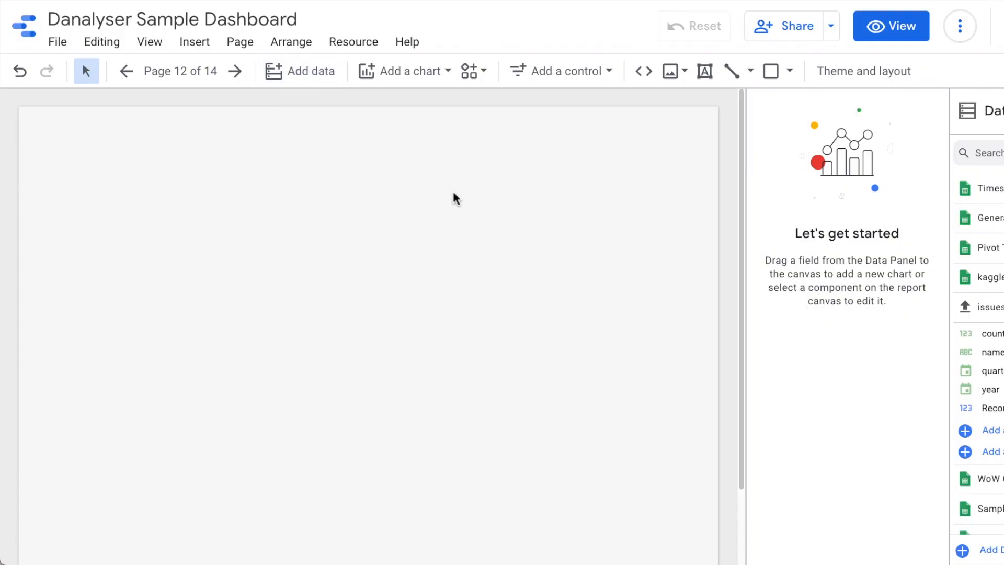
# - Upload issues.csv through the File Upload connector, create its data set, and add it to the report
pyautogui.click(310, 72)
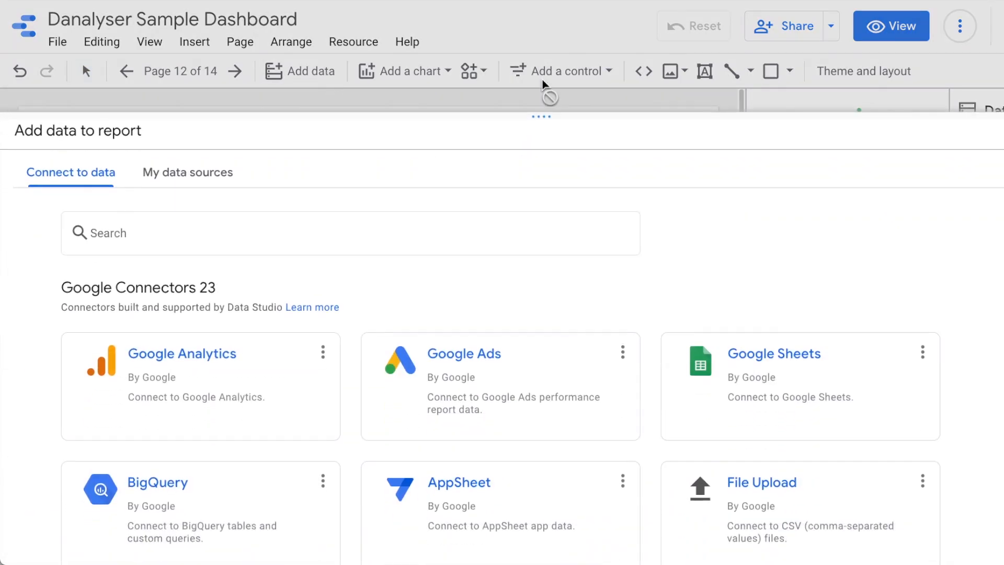
pyautogui.click(762, 482)
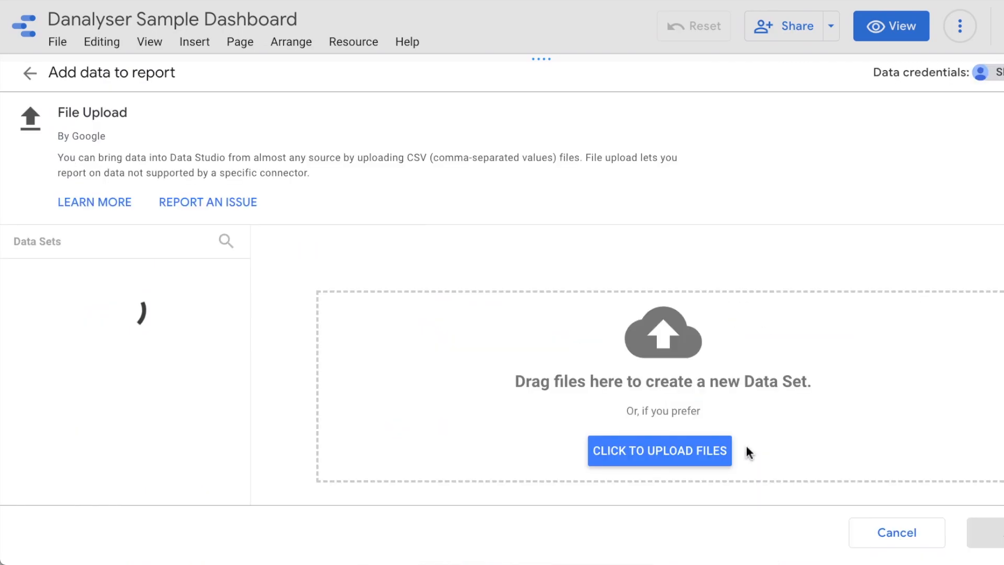
pyautogui.click(660, 451)
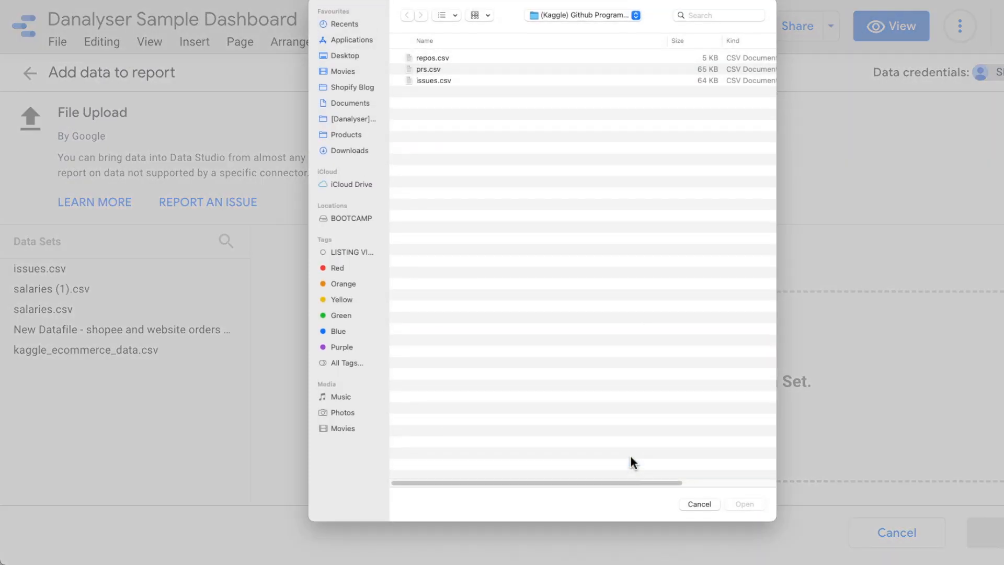
pyautogui.moveTo(470, 85)
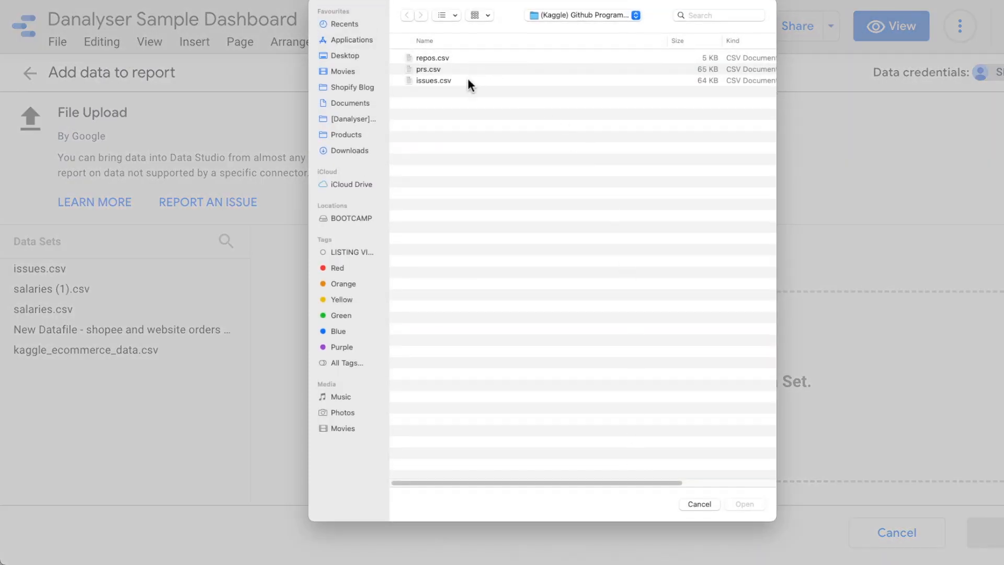
pyautogui.click(434, 76)
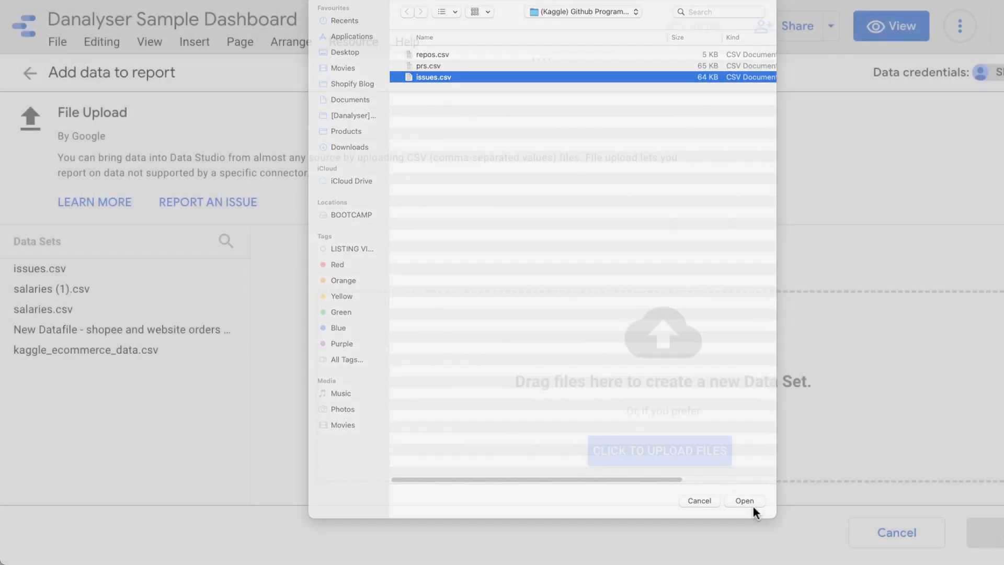
pyautogui.click(745, 500)
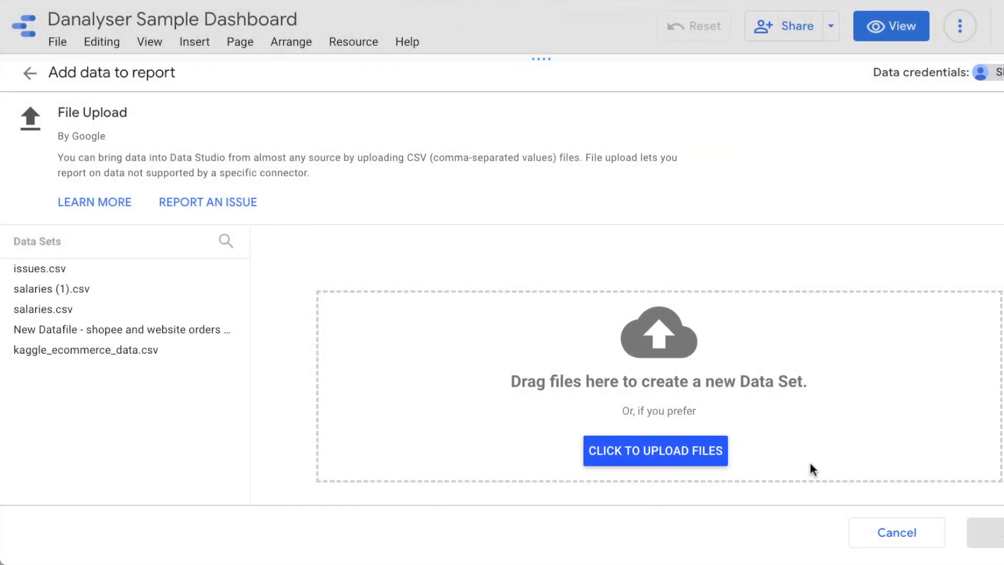
pyautogui.click(656, 451)
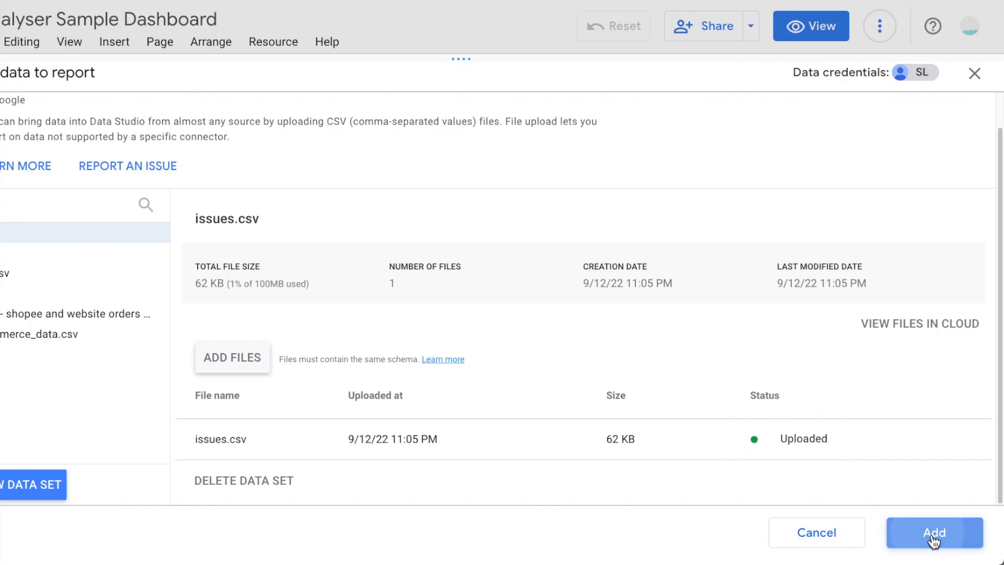
pyautogui.click(935, 533)
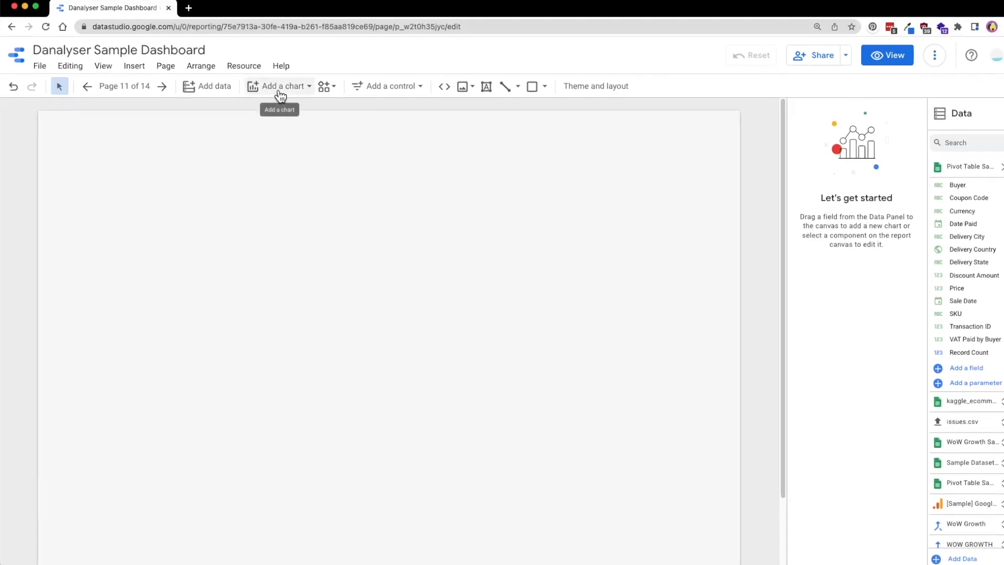
# - Pick the Animated bar chart from the community visualisation gallery and grant it consent
pyautogui.click(280, 86)
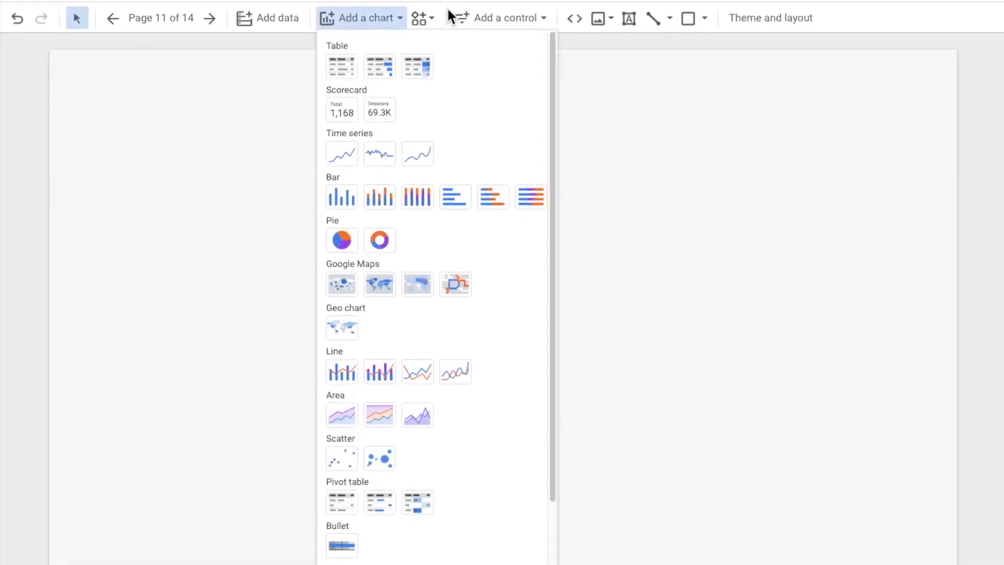
pyautogui.click(420, 18)
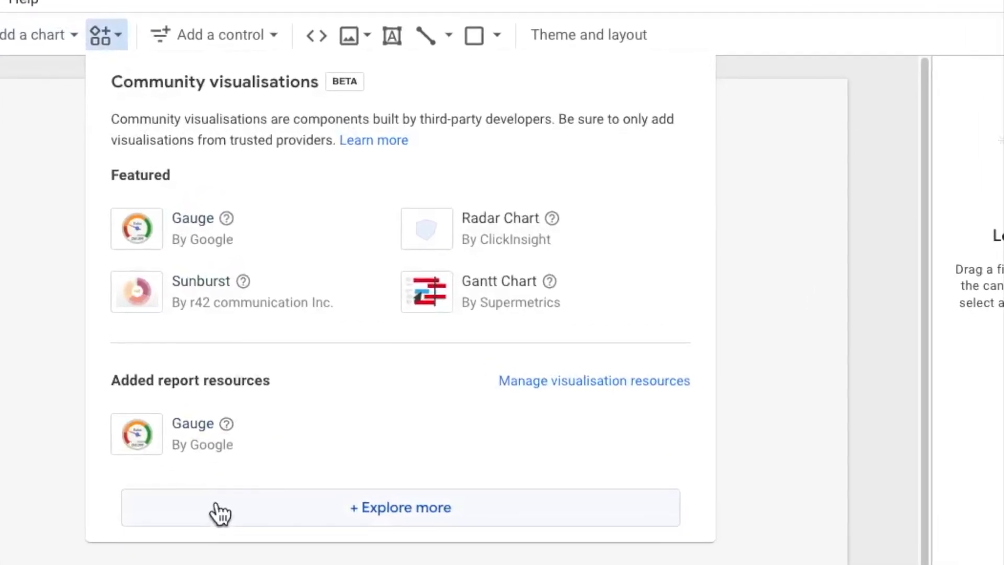
pyautogui.click(403, 507)
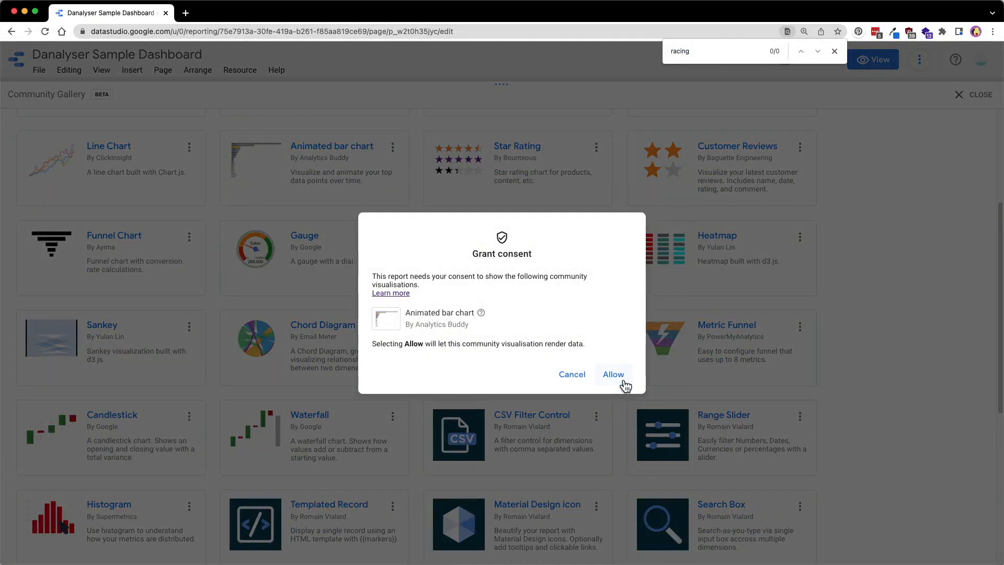
pyautogui.click(613, 374)
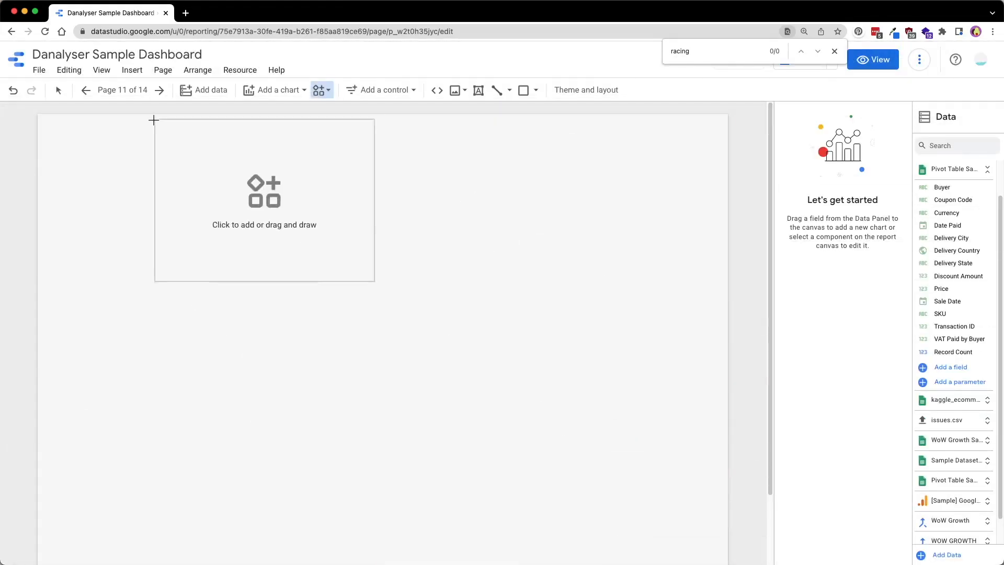
# - Draw the Animated bar chart ranking the top 20 languages by count over months
pyautogui.moveTo(155, 118); pyautogui.dragTo(351, 313)
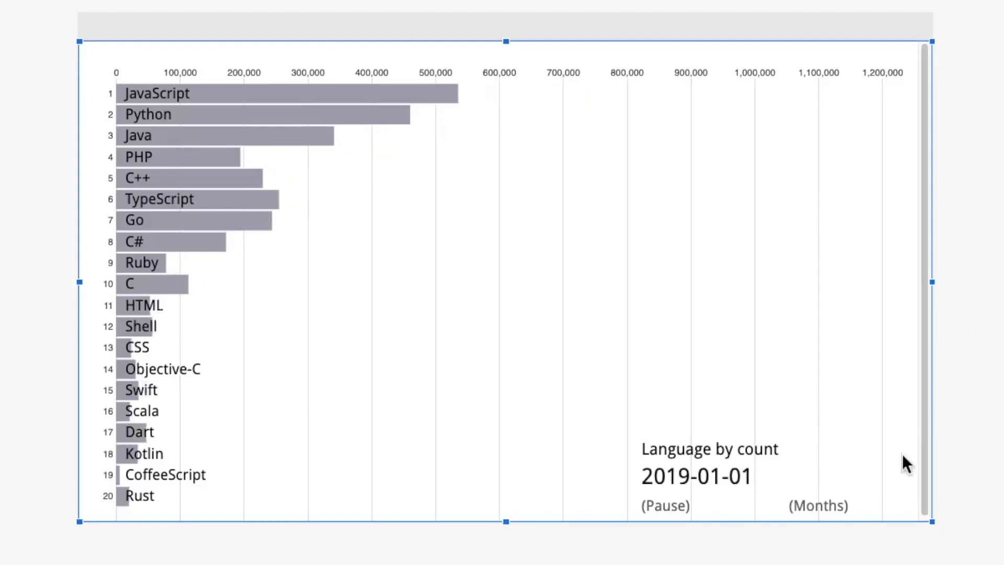
pyautogui.click(821, 506)
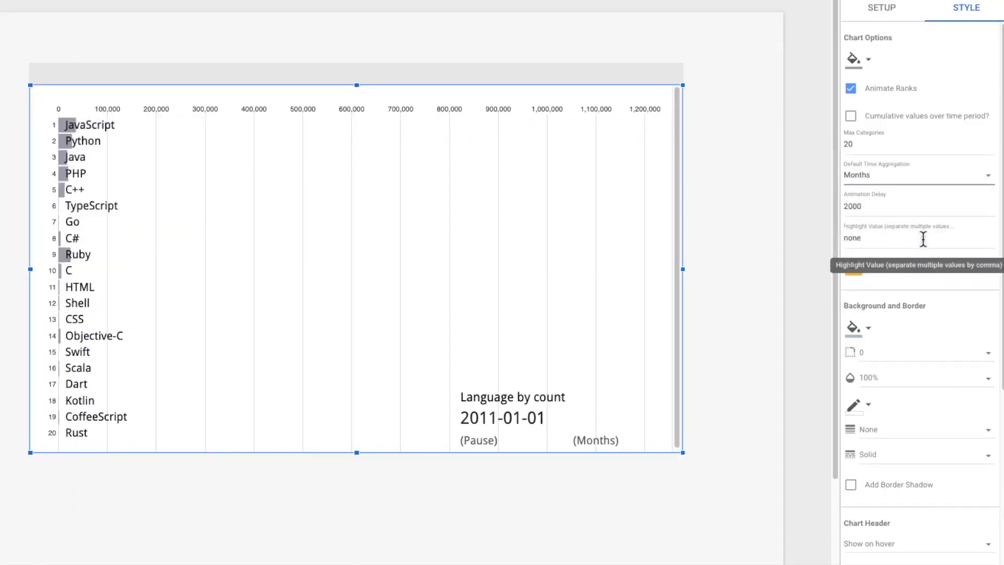
pyautogui.click(918, 175)
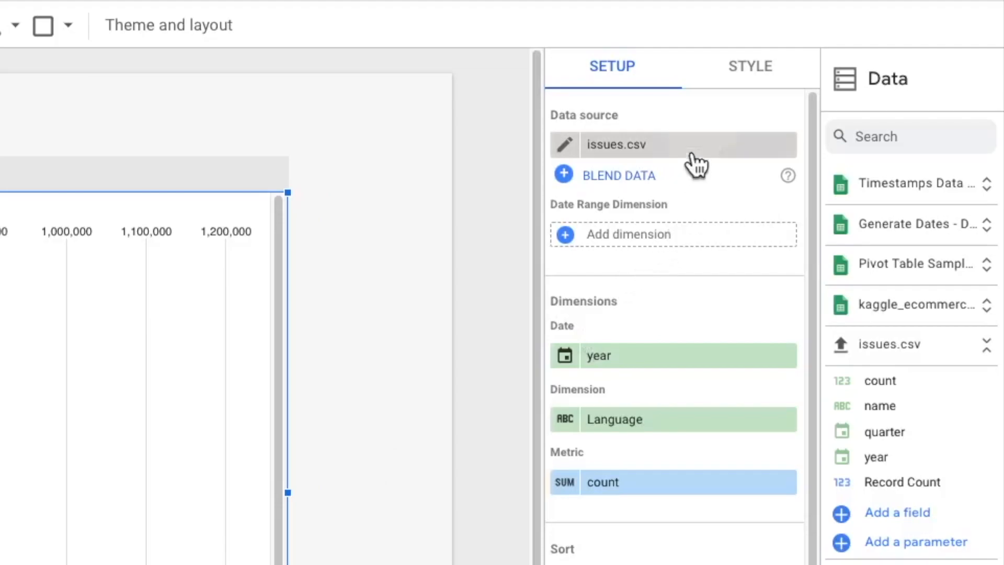
pyautogui.click(750, 66)
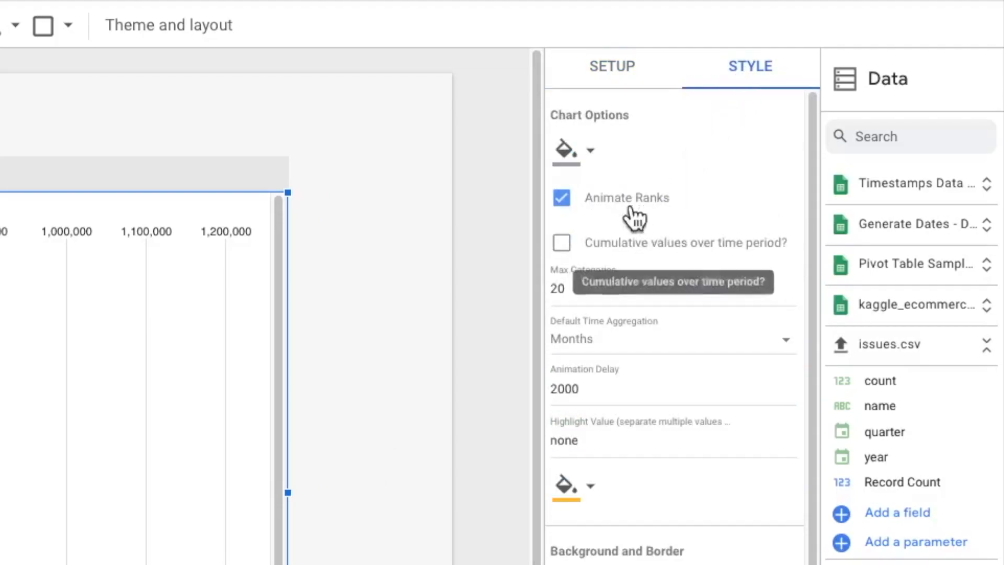
pyautogui.click(566, 151)
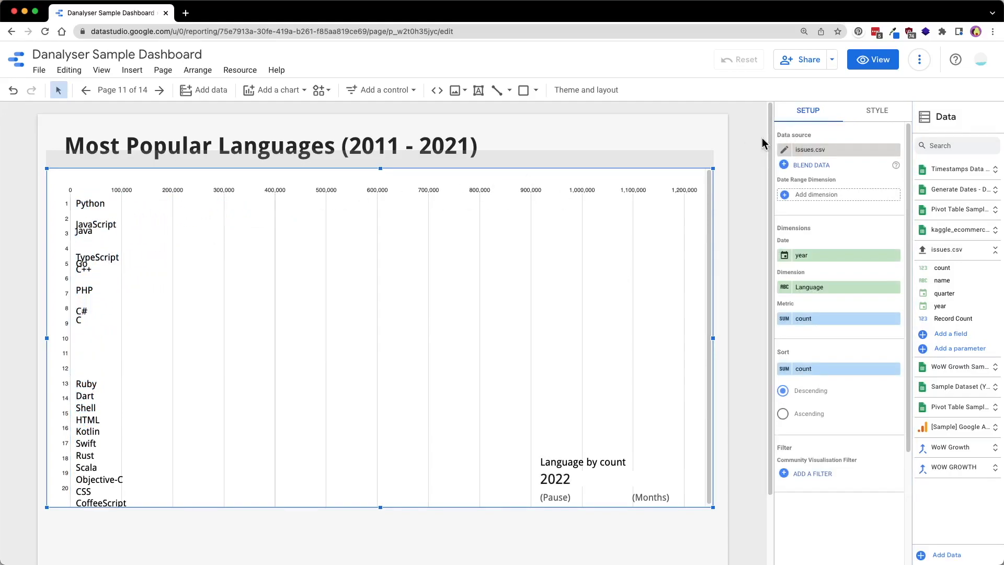
# - Enter 'Python, Java' as the chart's Highlight Value so those bars turn orange
pyautogui.click(877, 110)
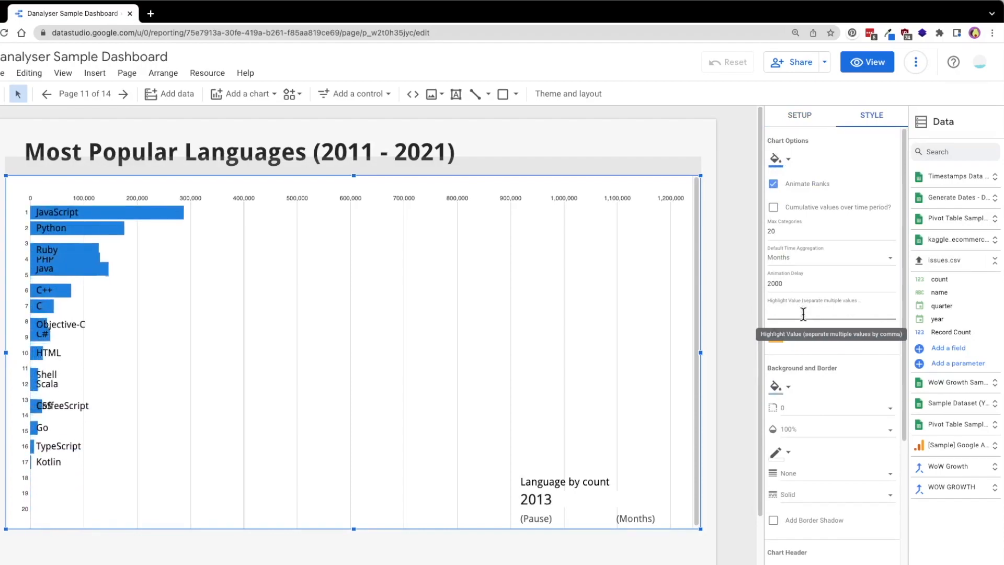
pyautogui.write('Python')
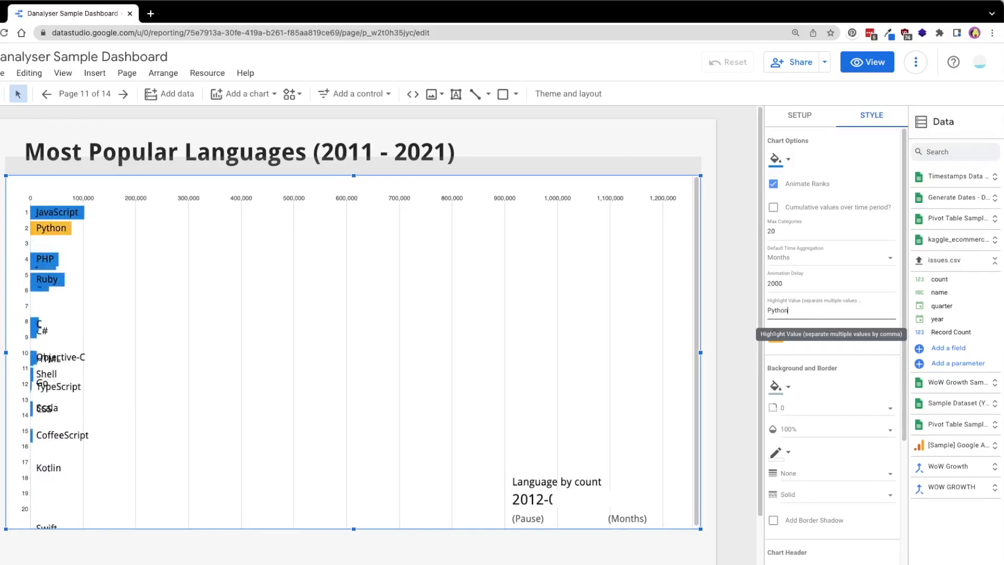
pyautogui.write(', J')
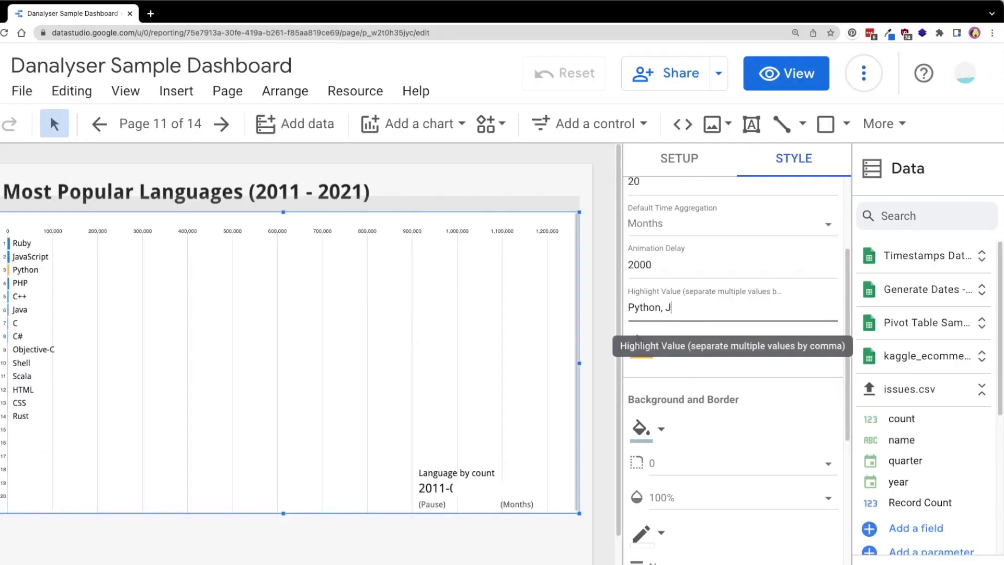
pyautogui.write('ava')
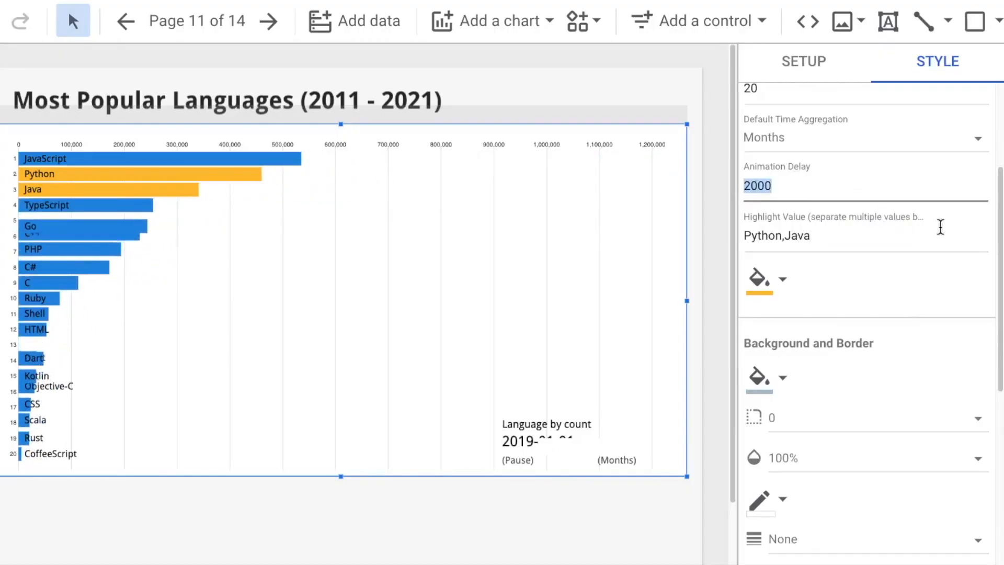
# - Set the Animation Delay to 5000, then settle on 1000
pyautogui.write('5000')
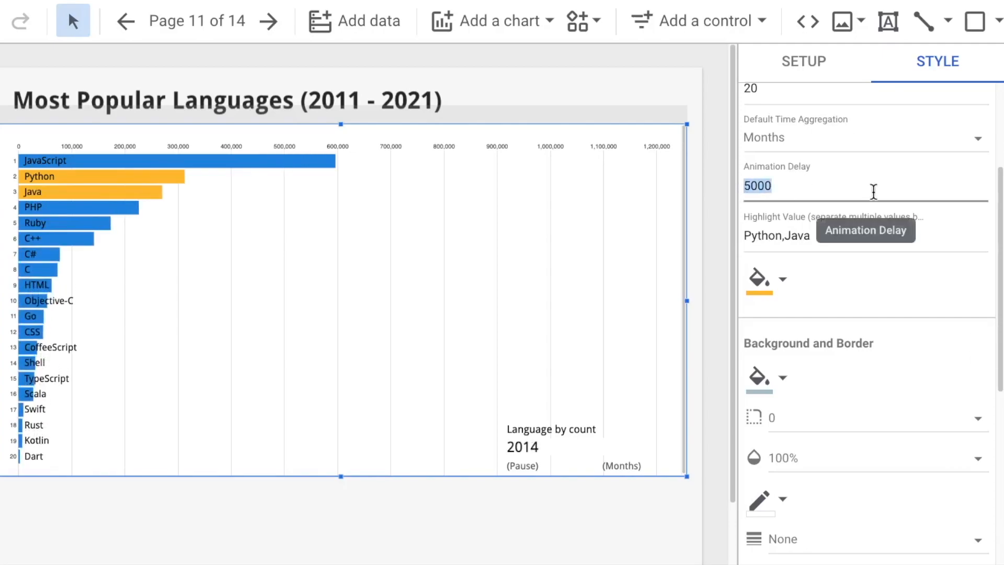
pyautogui.write('1000')
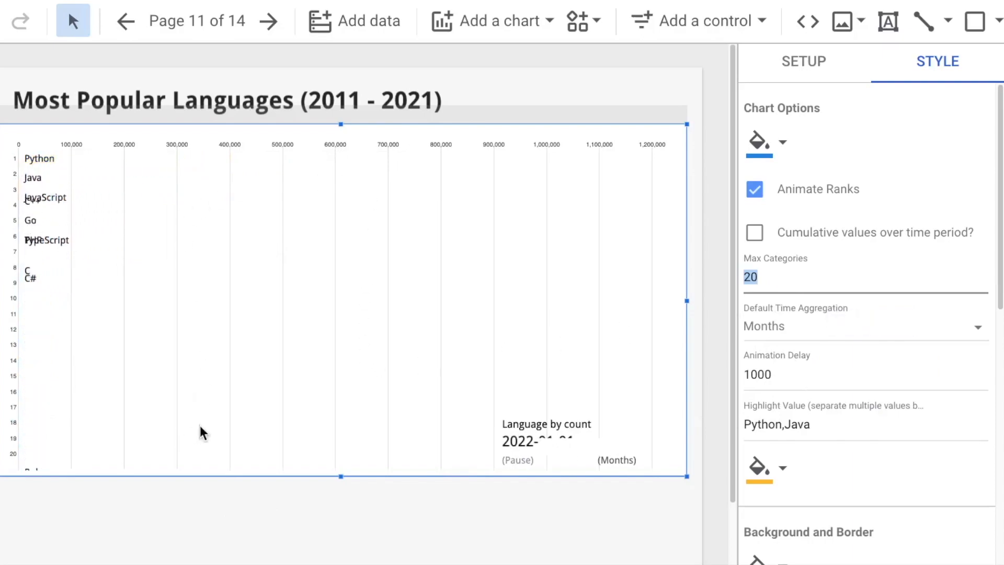
# - Set Max Categories to 30 so the chart shows up to 30 language bars
pyautogui.click(788, 277)
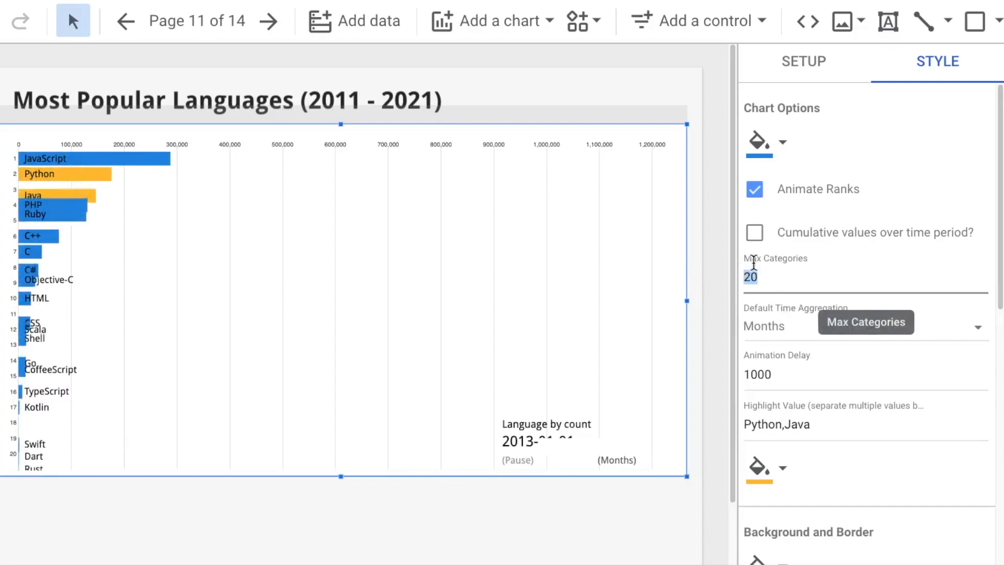
pyautogui.write('30')
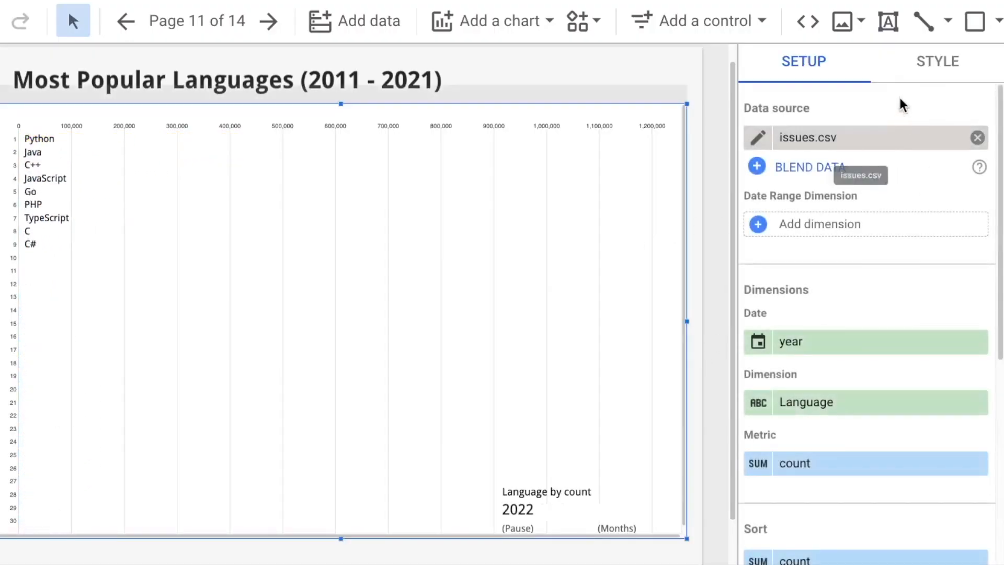
pyautogui.click(938, 60)
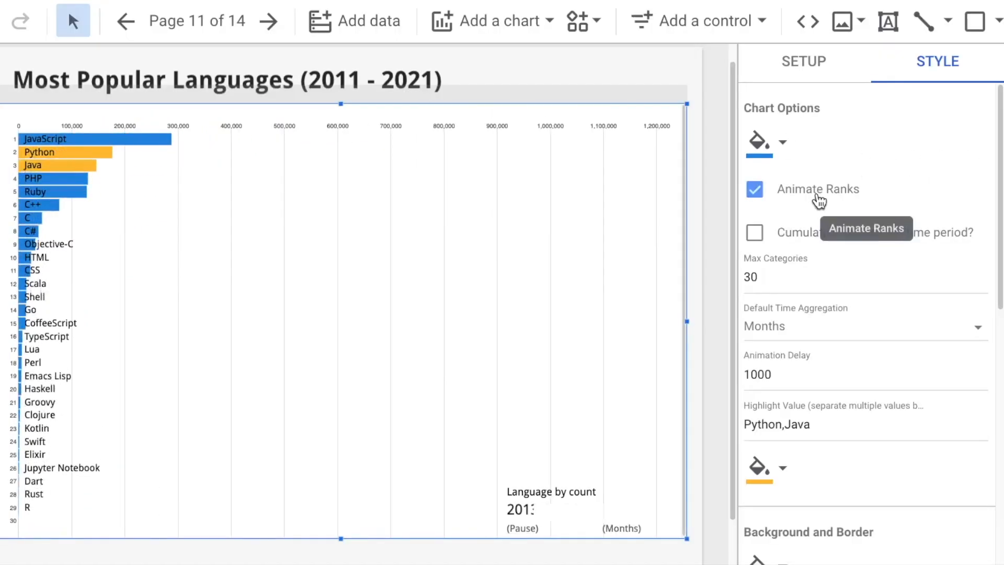
# - Toggle Animate Ranks off and on, then view the Racing Bar Chart page with pages collapsed
pyautogui.click(755, 189)
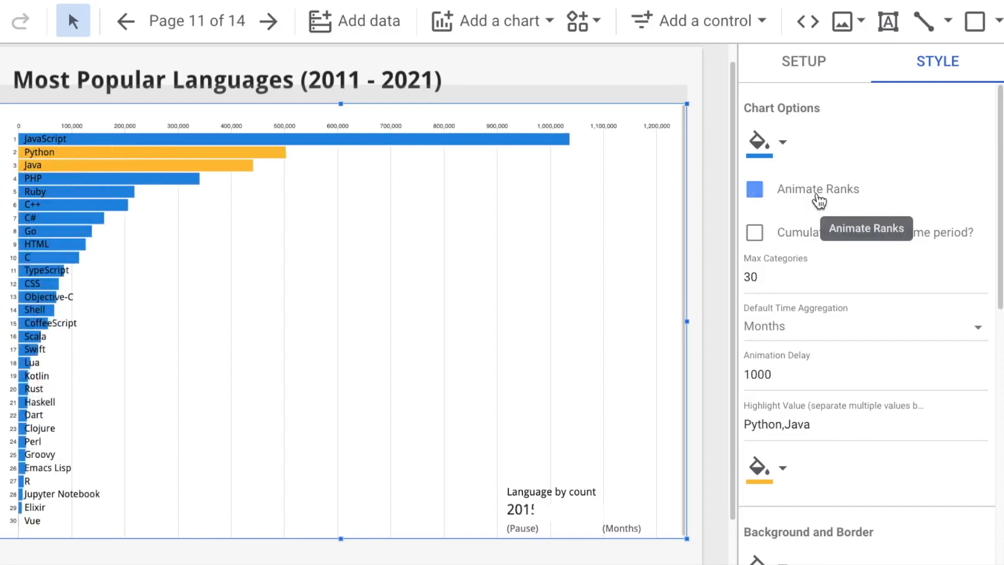
pyautogui.click(755, 189)
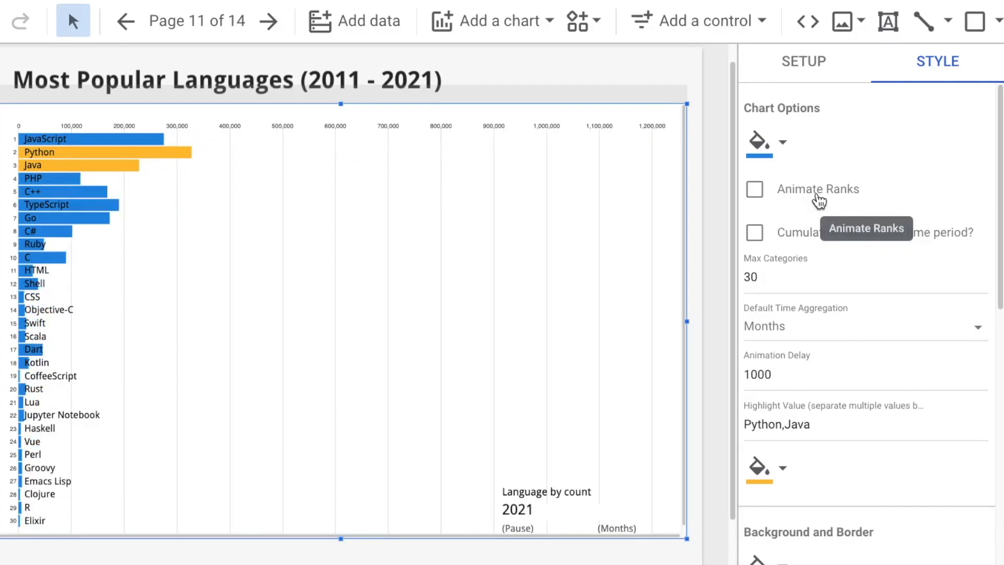
pyautogui.click(755, 189)
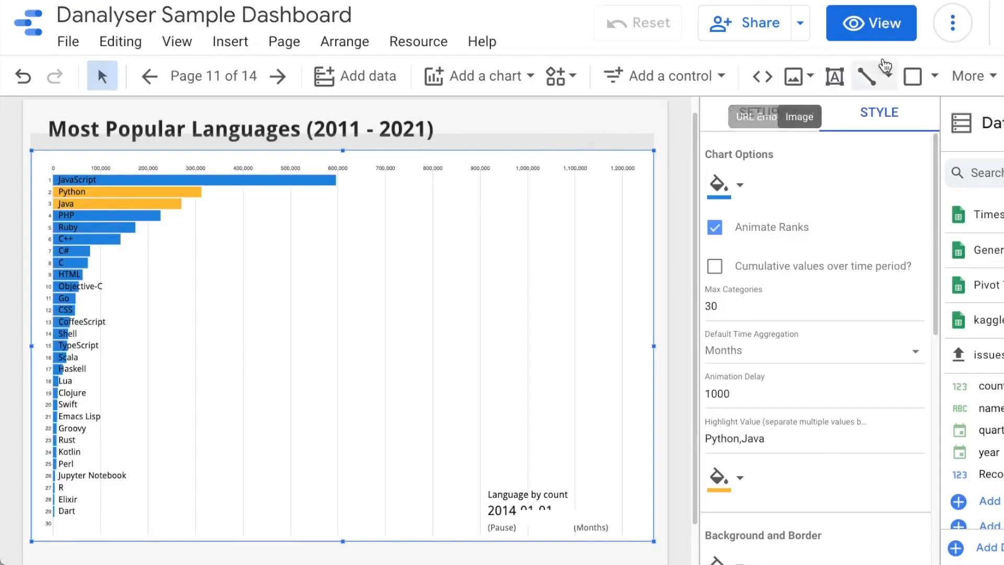
pyautogui.click(871, 22)
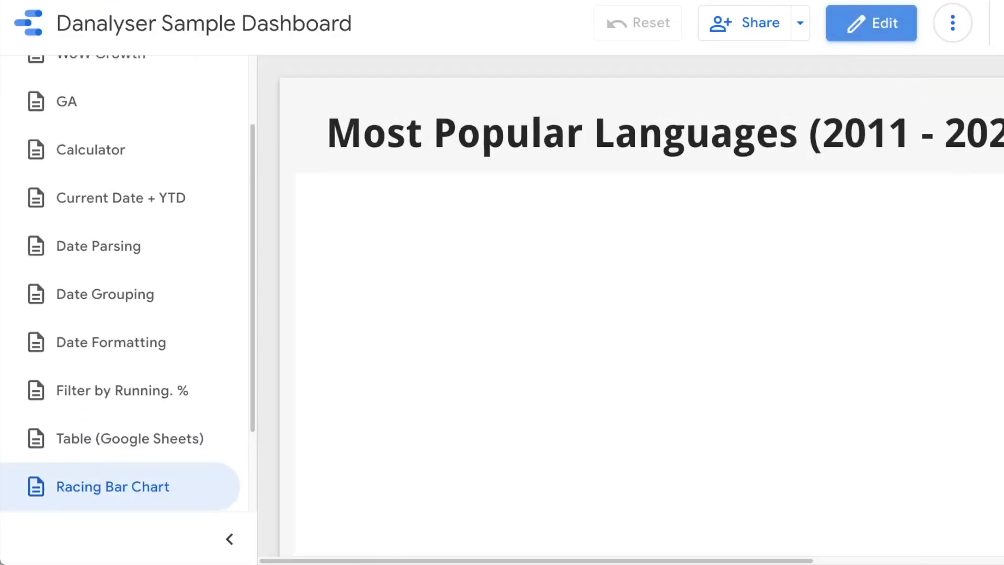
pyautogui.click(229, 539)
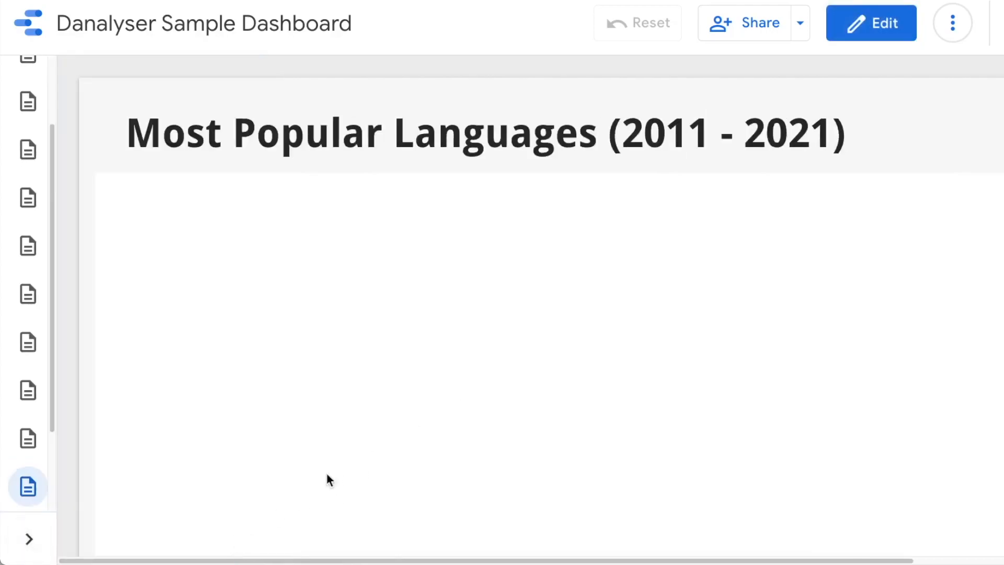